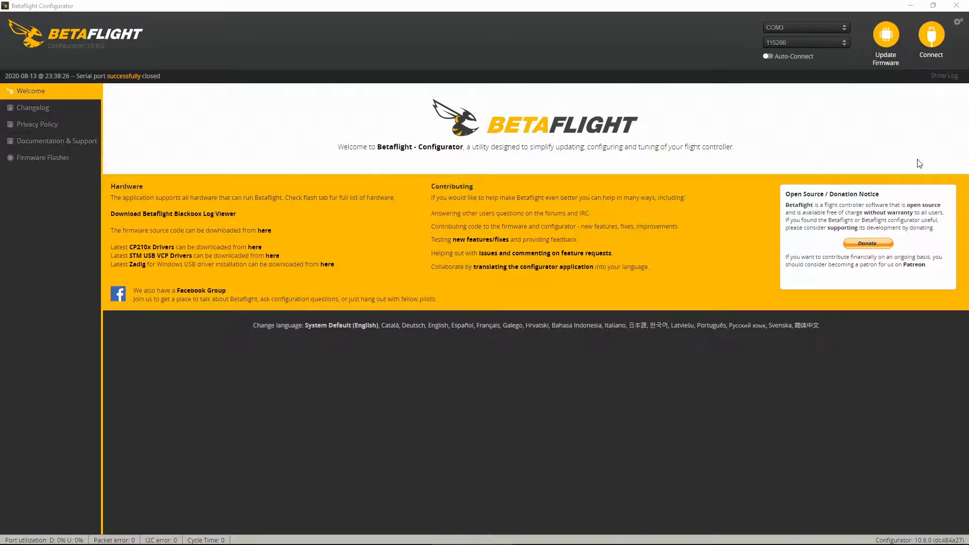
mouse_move(400, 244)
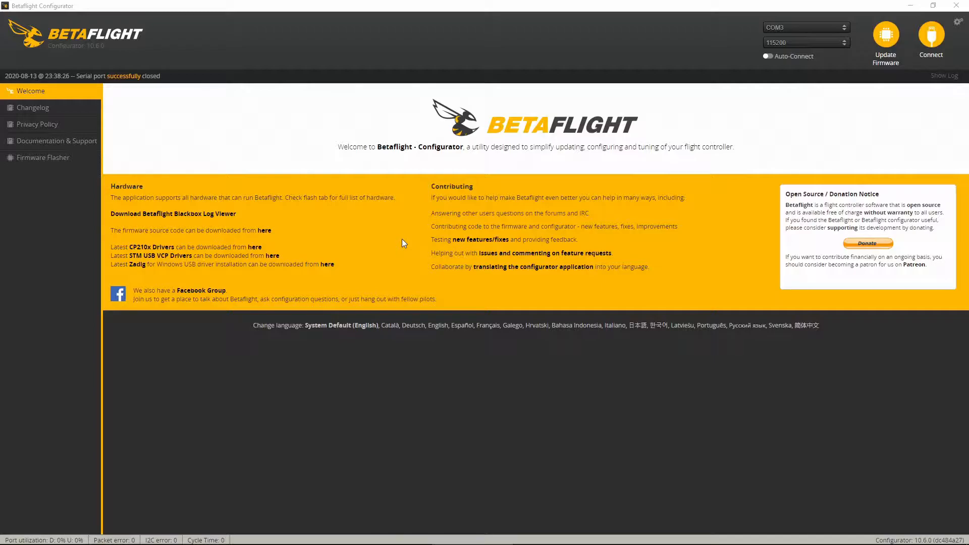
- Connect to the flight controller and enter CLI mode
left_click(931, 37)
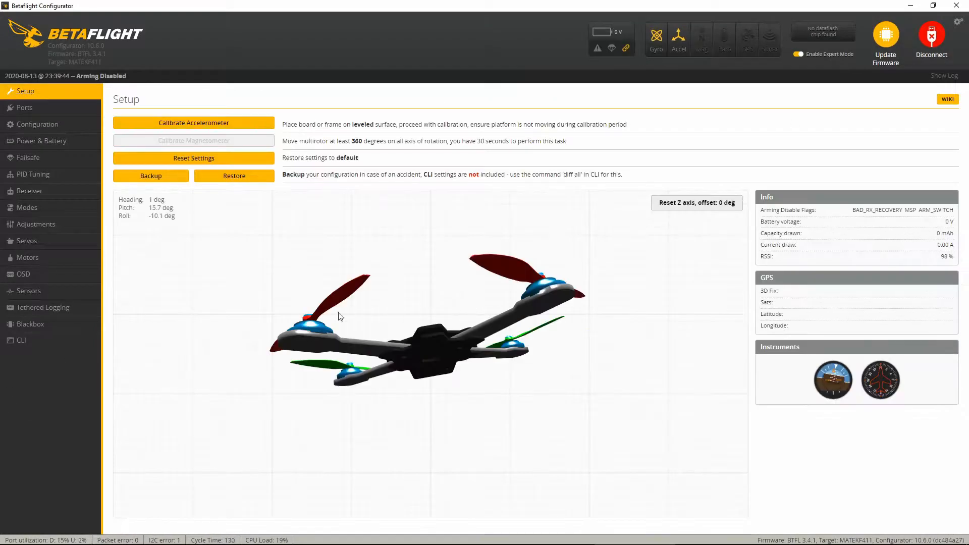
left_click(21, 340)
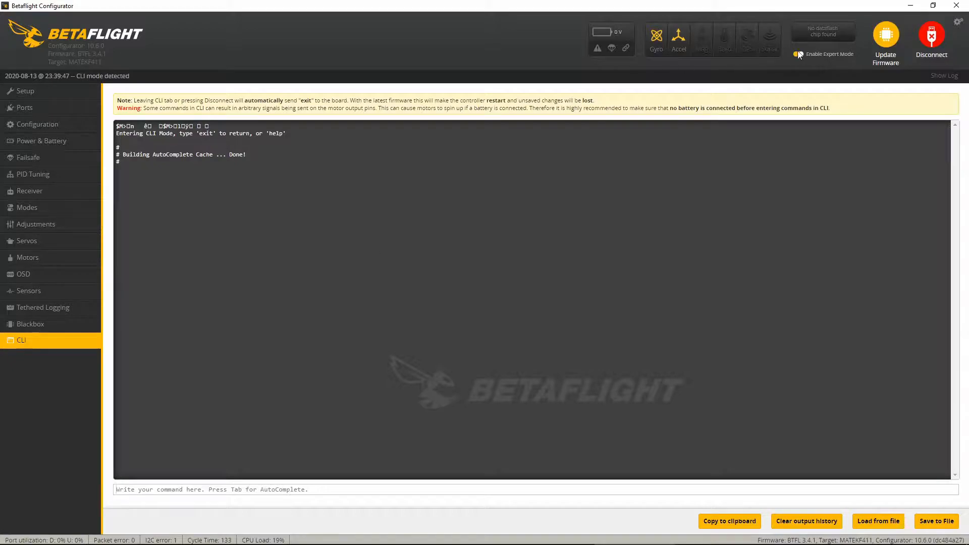
- Run 'get usb_hid_cdc' in the CLI, reading back ON with allowed values OFF/ON
left_click(798, 53)
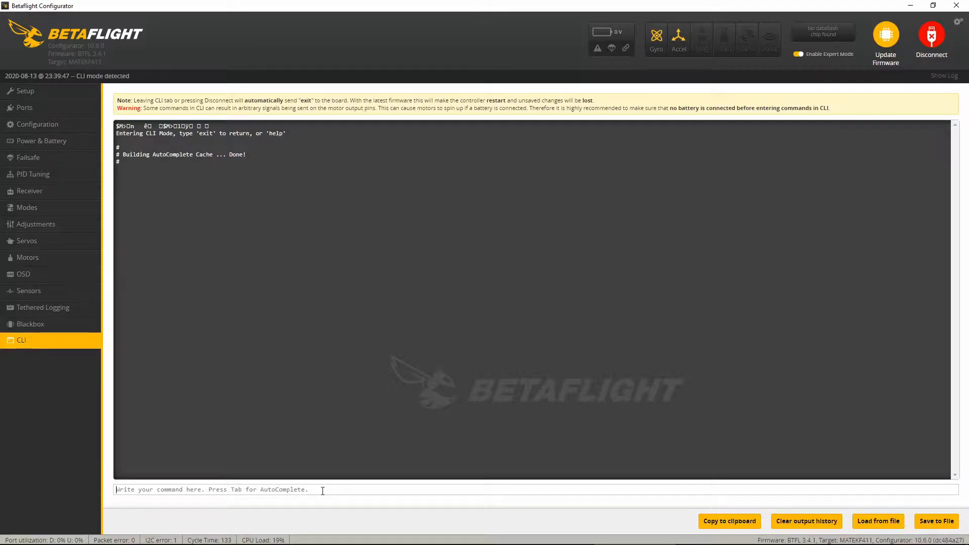
type("get us")
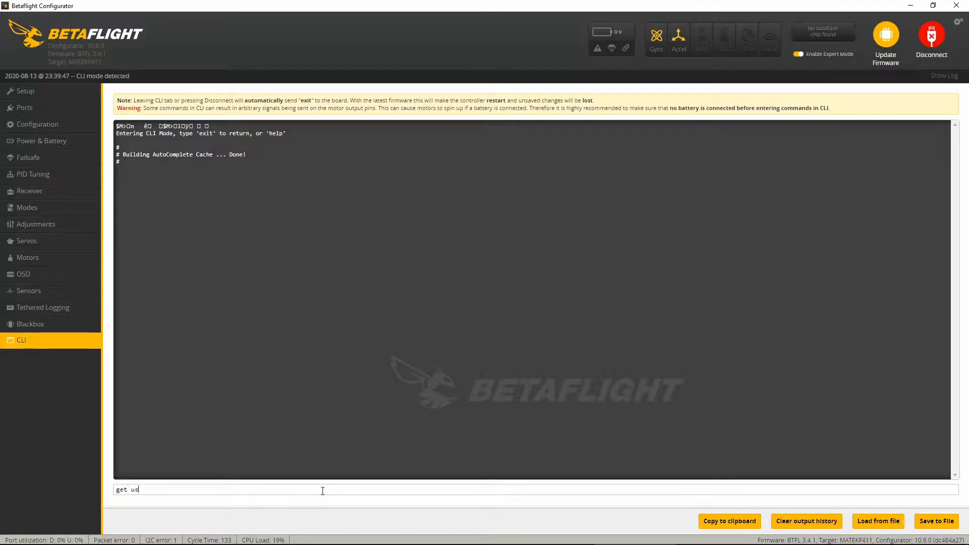
type("b")
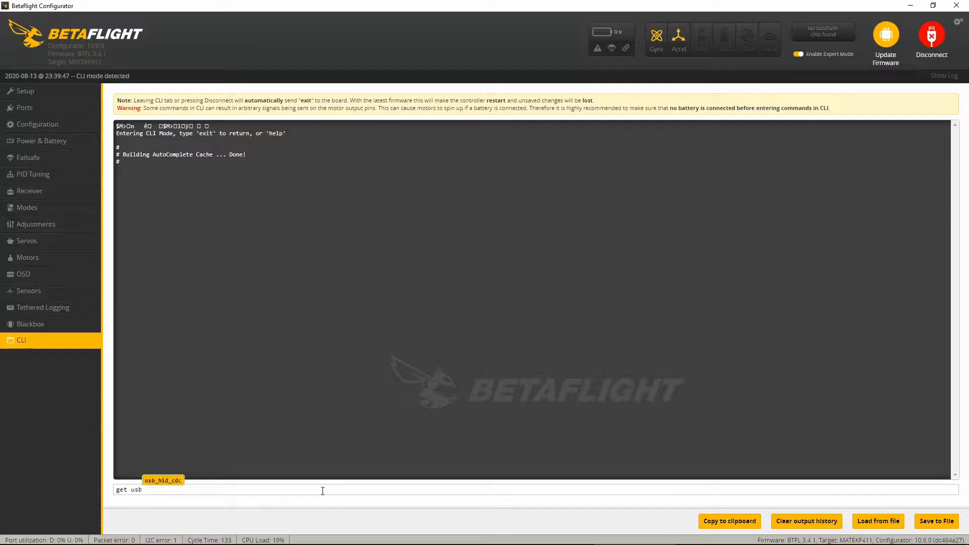
key("Tab")
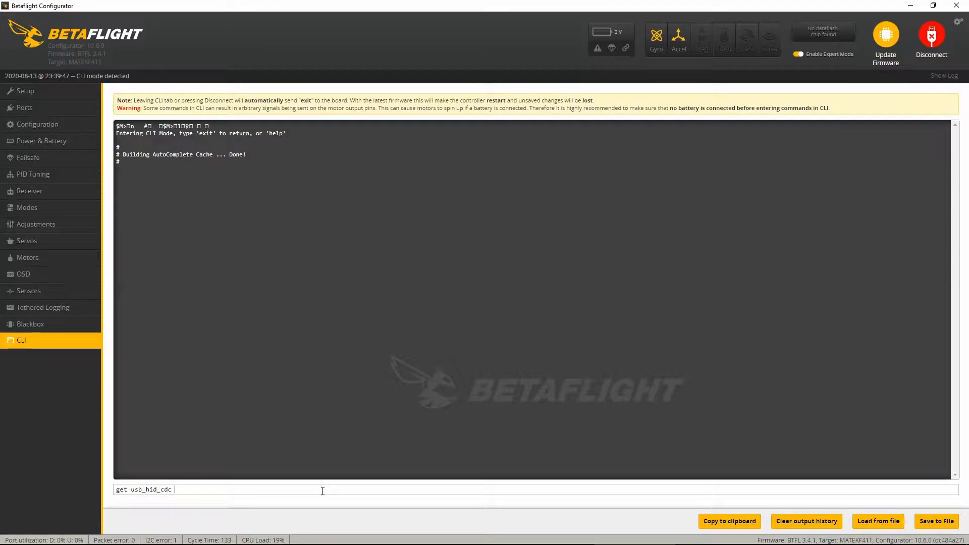
key("enter")
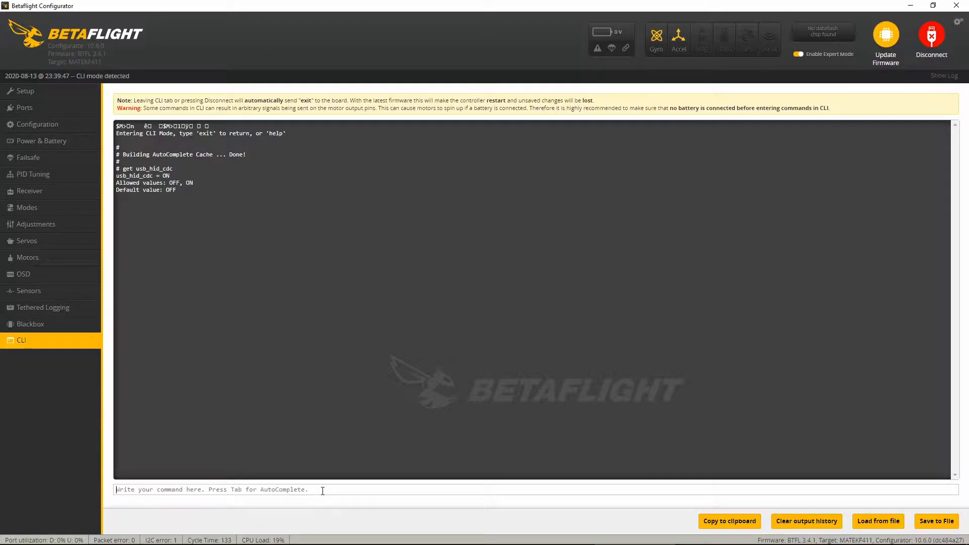
- Run 'set usb_hid_cdc = ON' then 'save', leaving the board disconnected
type("sget usb_hid_cdc")
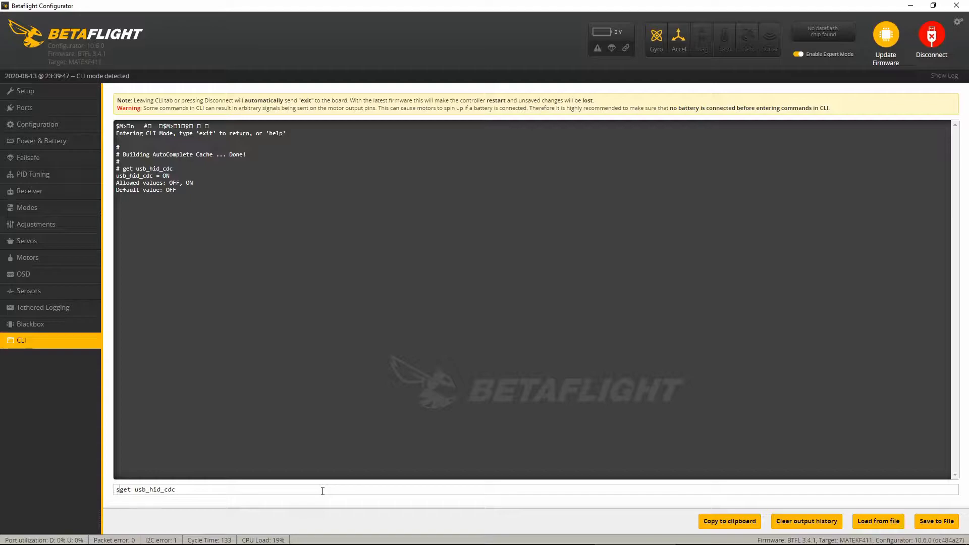
type("set usb_hid_cdc")
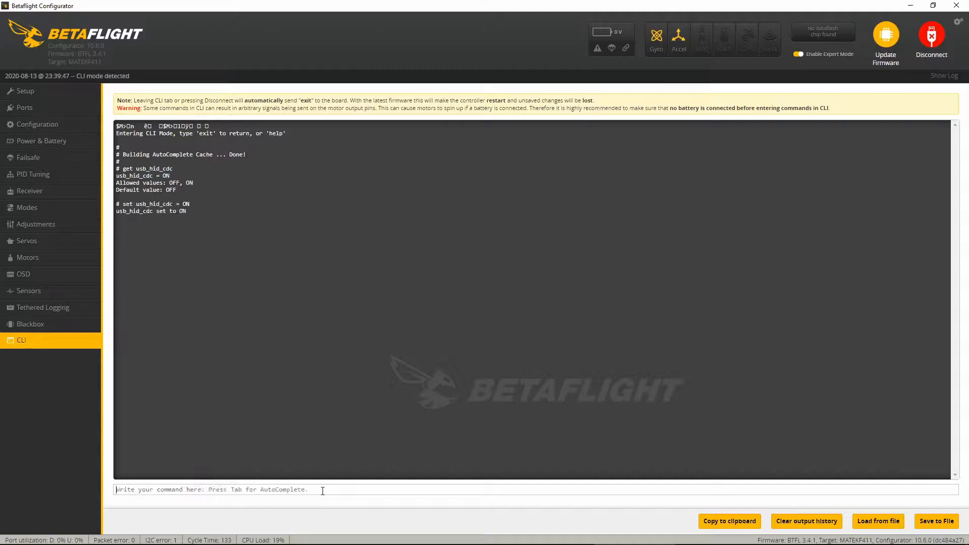
type("sae")
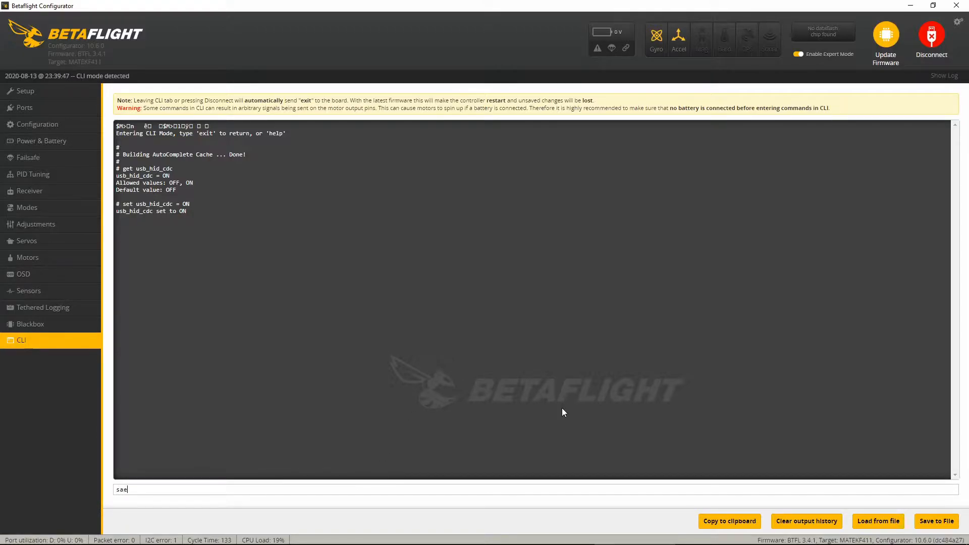
left_click(932, 39)
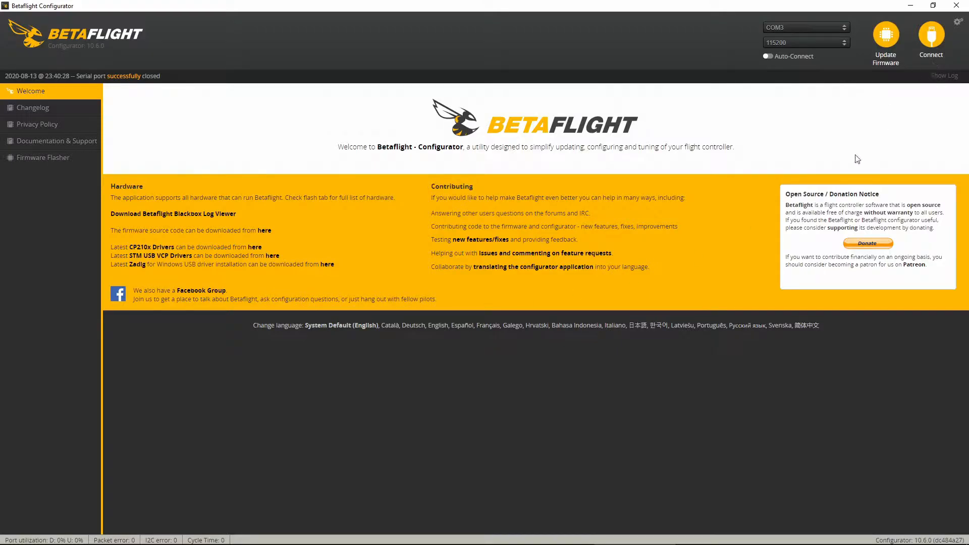
mouse_move(802, 130)
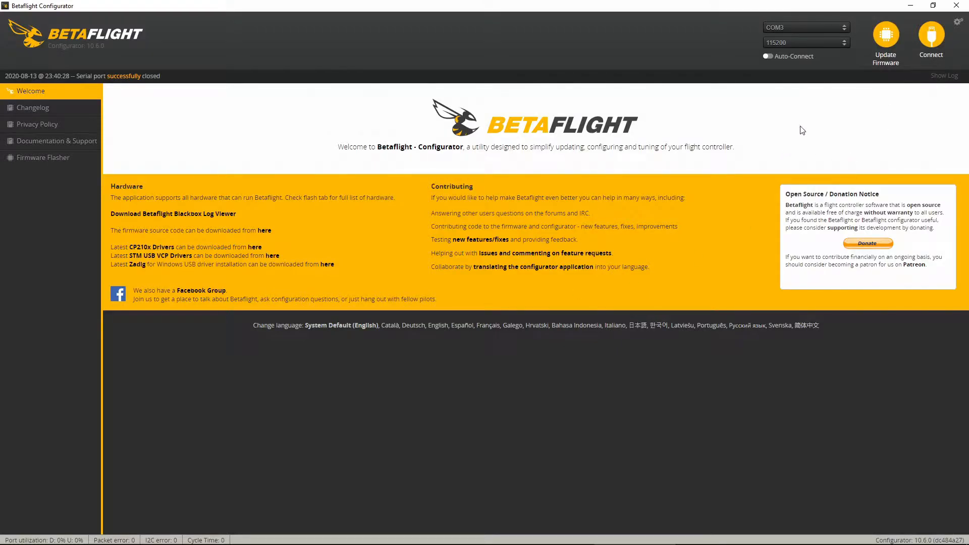
mouse_move(832, 120)
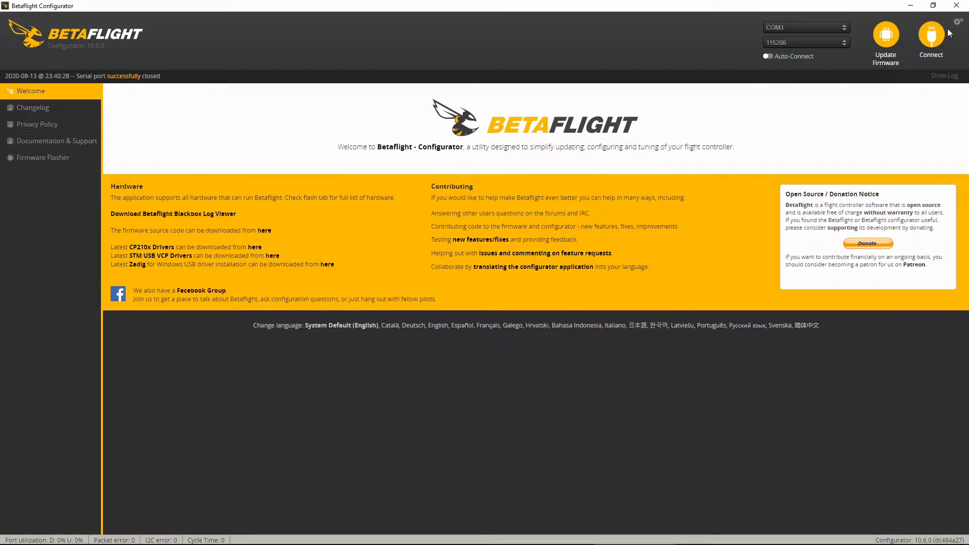
mouse_move(761, 444)
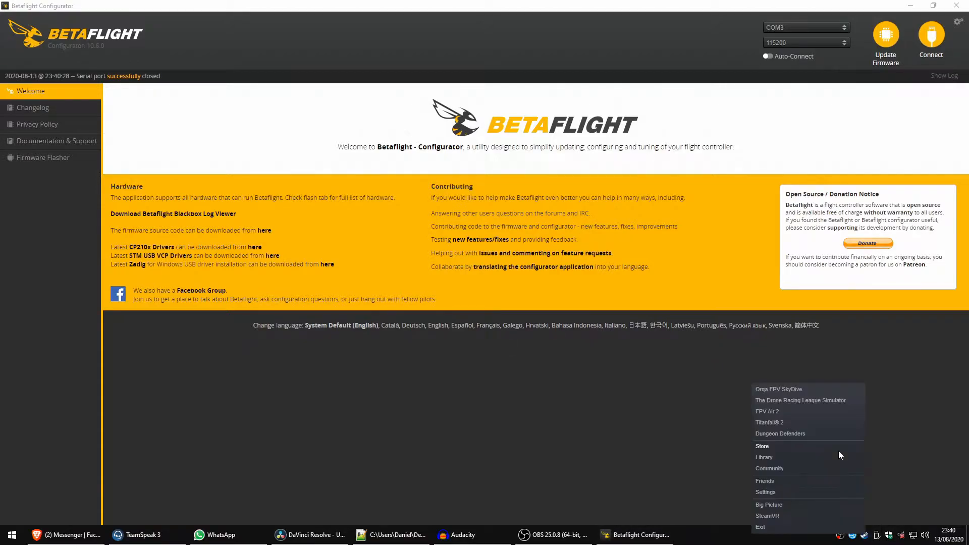
- Launch Orqa FPV SkyDive from Steam and go to its Settings screen
left_click(778, 389)
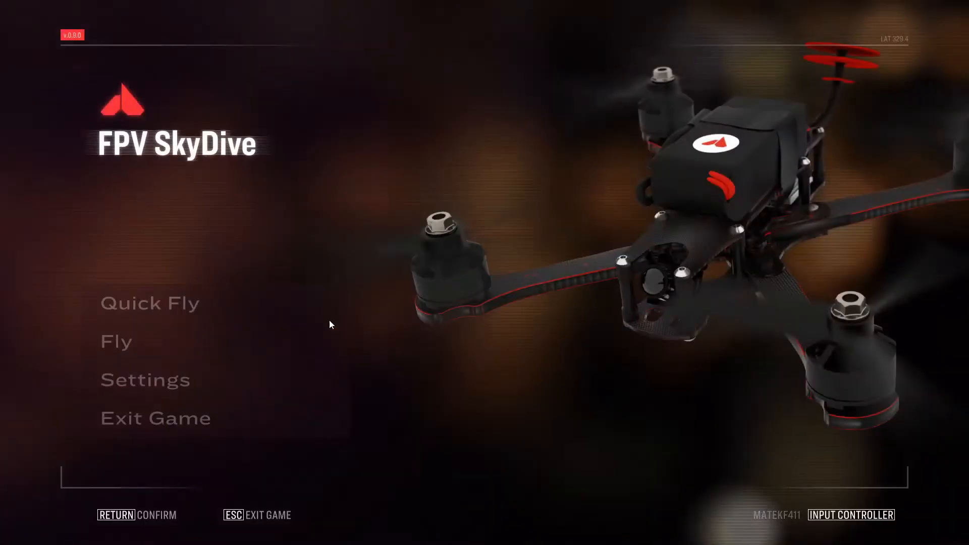
left_click(145, 380)
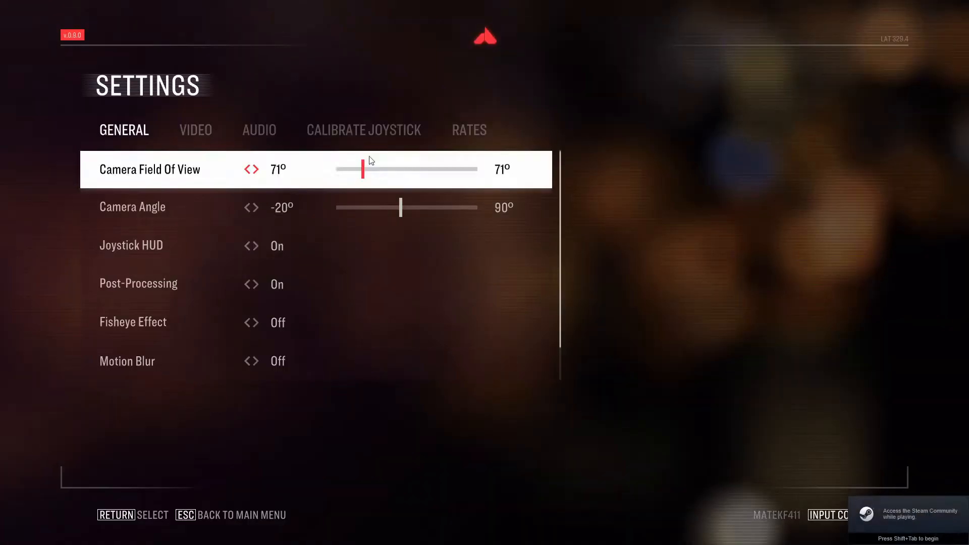
- Assign throttle, yaw, pitch and roll axes in Calibrate Joystick, zero and apply them
left_click(364, 130)
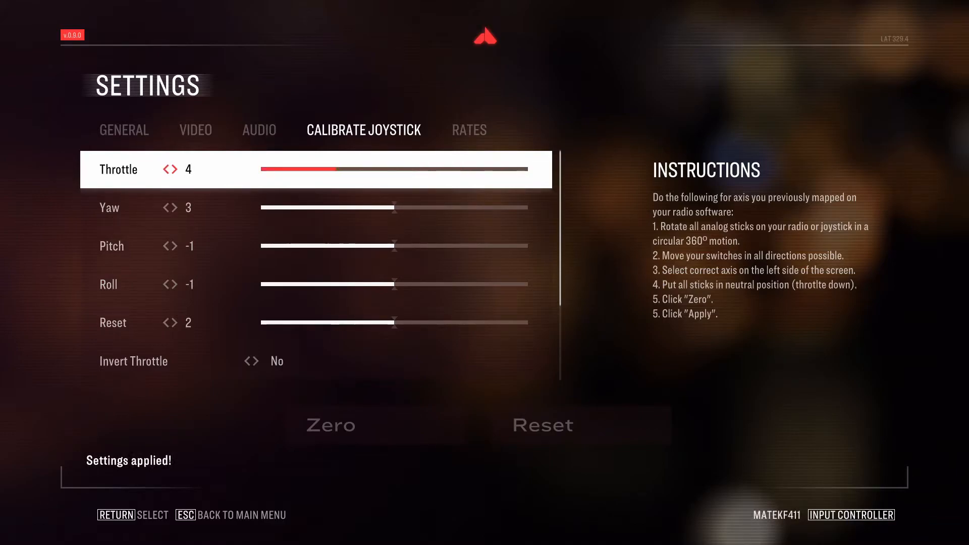
mouse_move(542, 425)
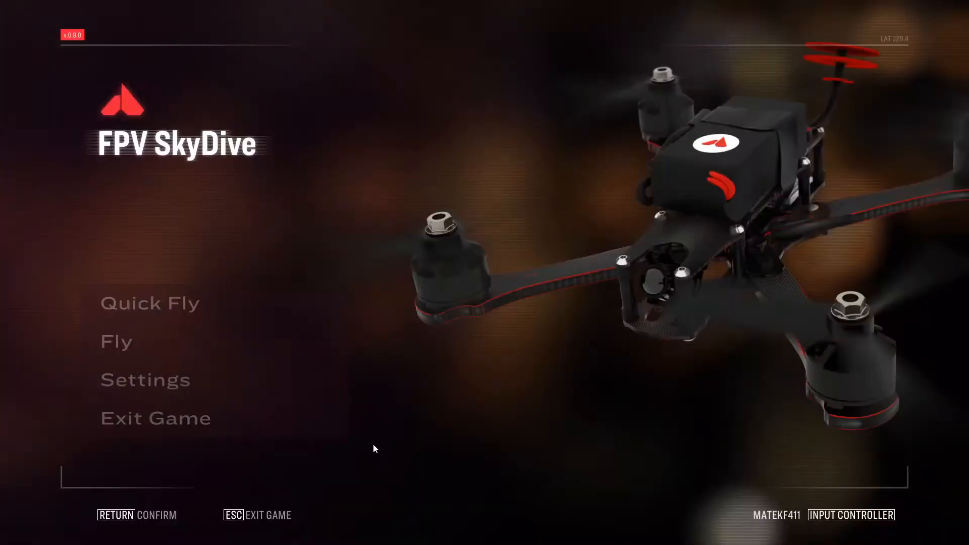
- Start a flight on the Construction Arena map's track
left_click(149, 303)
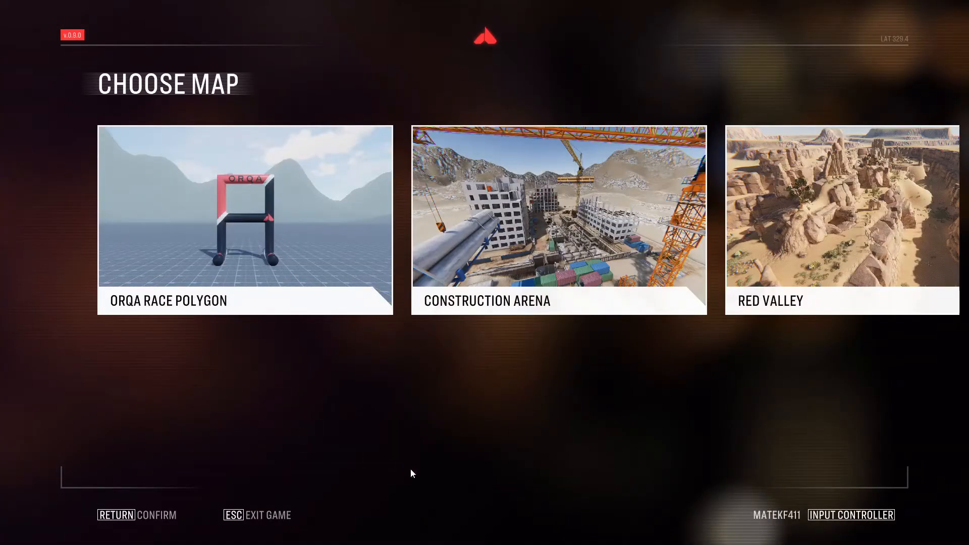
left_click(558, 219)
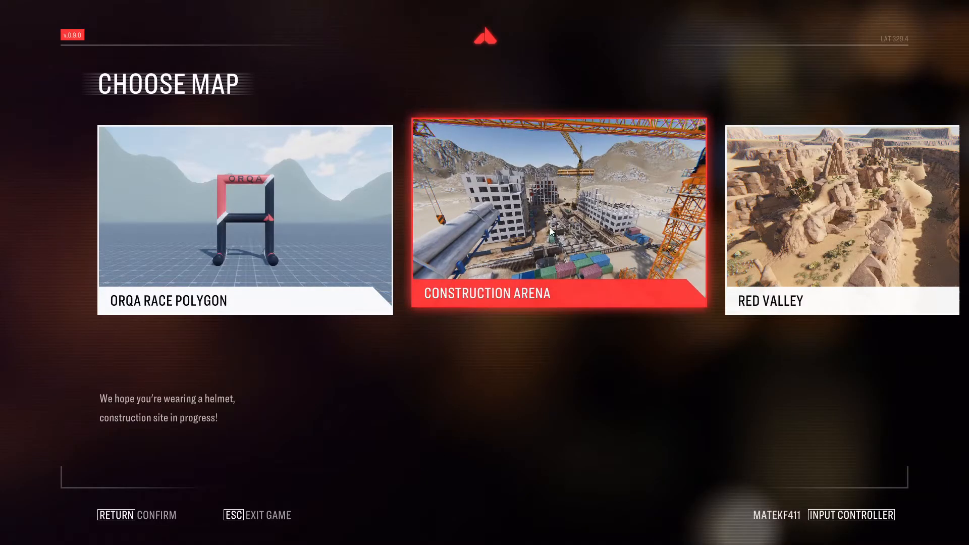
left_click(558, 216)
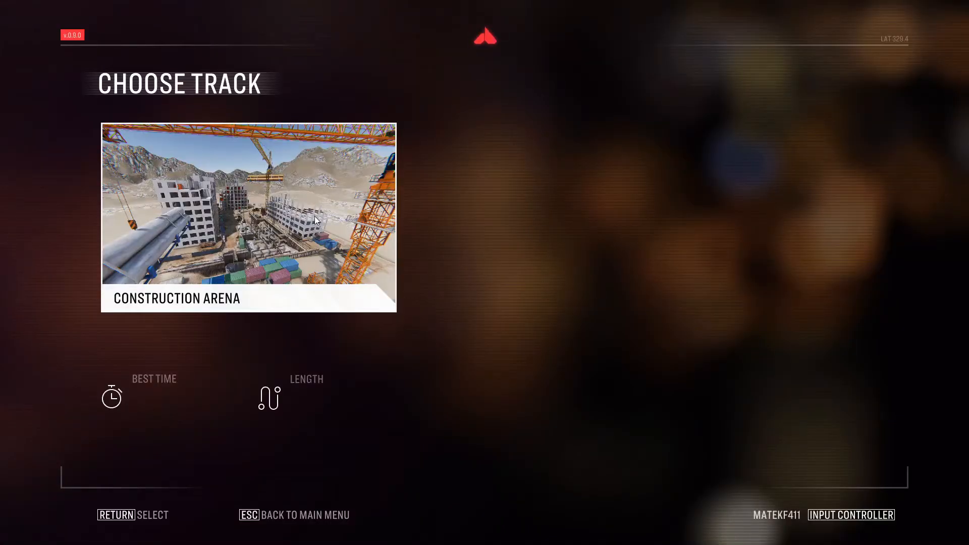
left_click(247, 218)
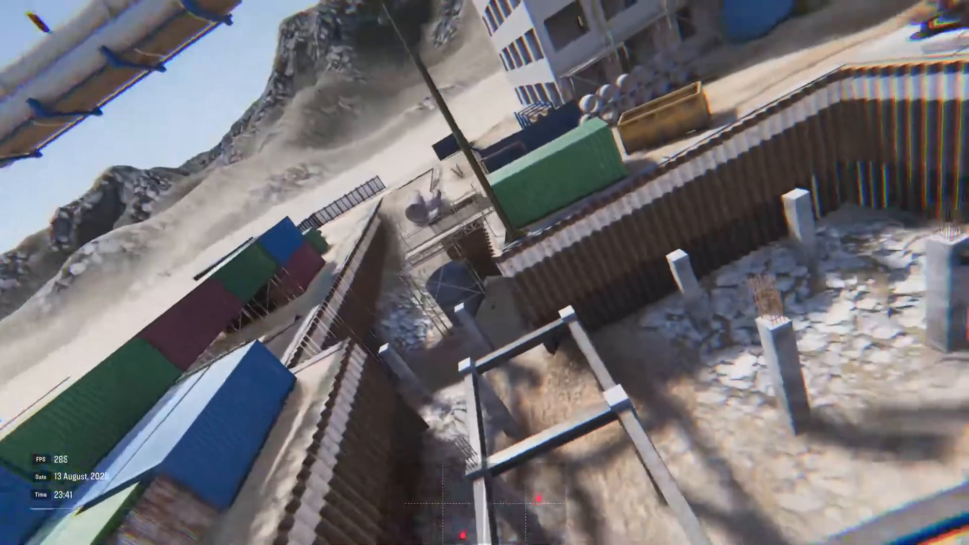
mouse_move(484, 273)
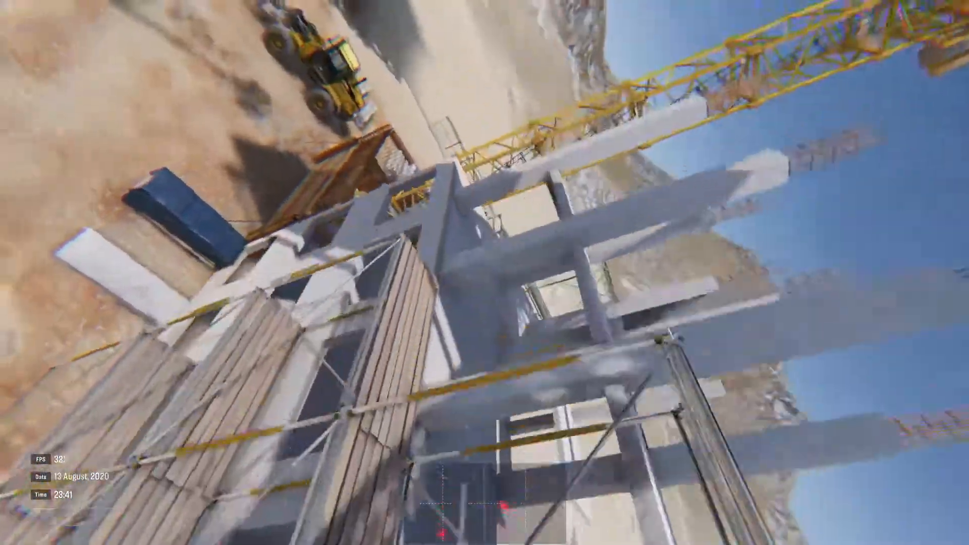